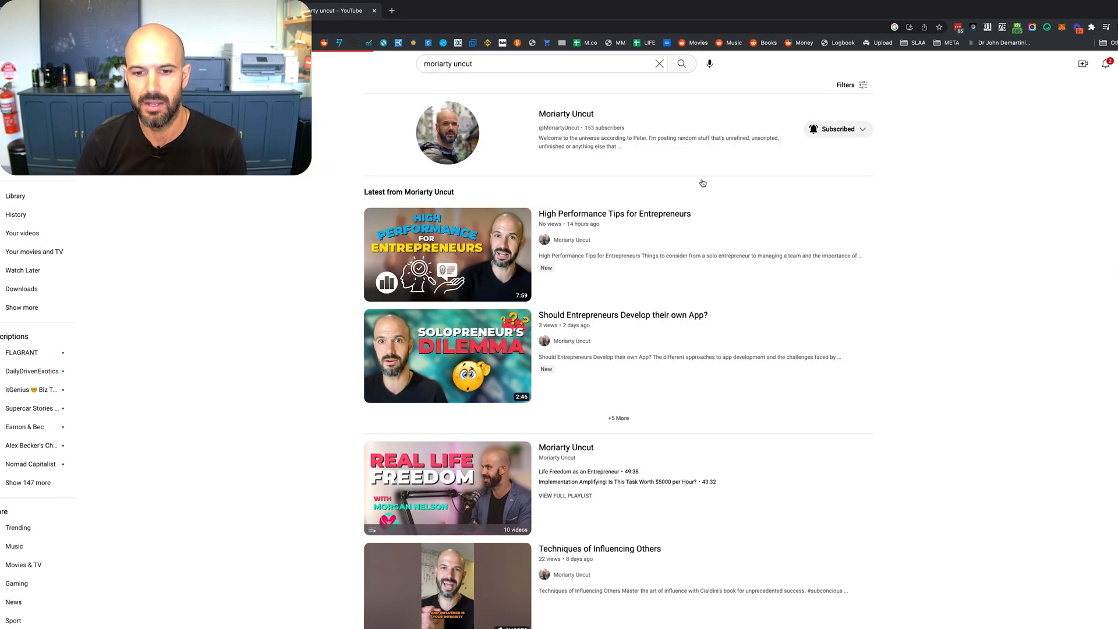
Step: Search the YouTube channel's videos for 'asana' and scroll through the results
left_click(567, 114)
type("asn")
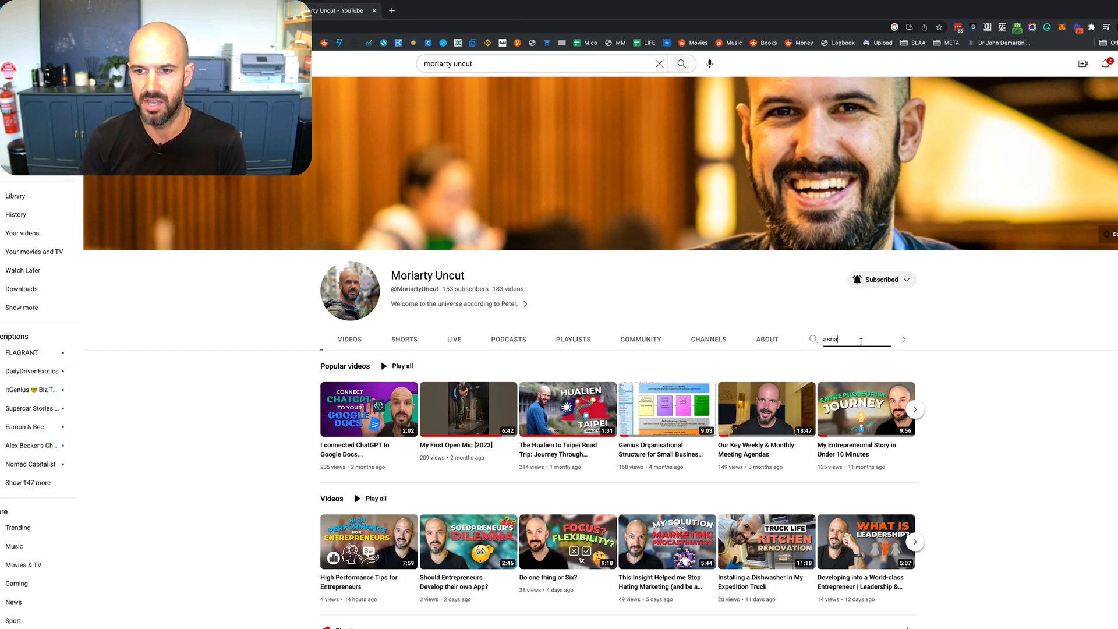
type("asana")
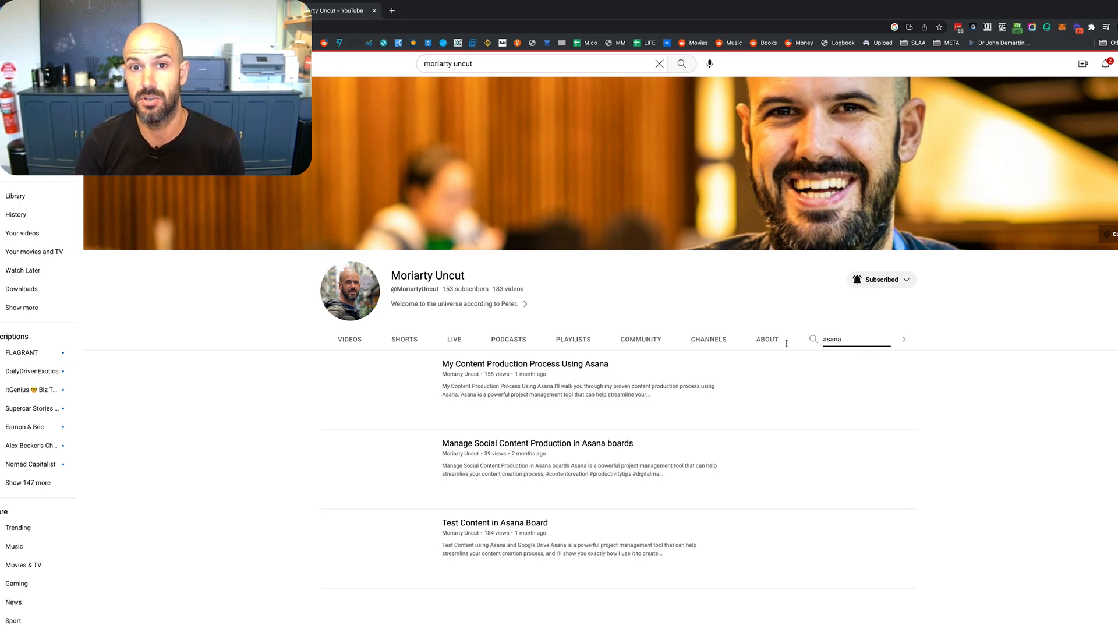
scroll("down", 3)
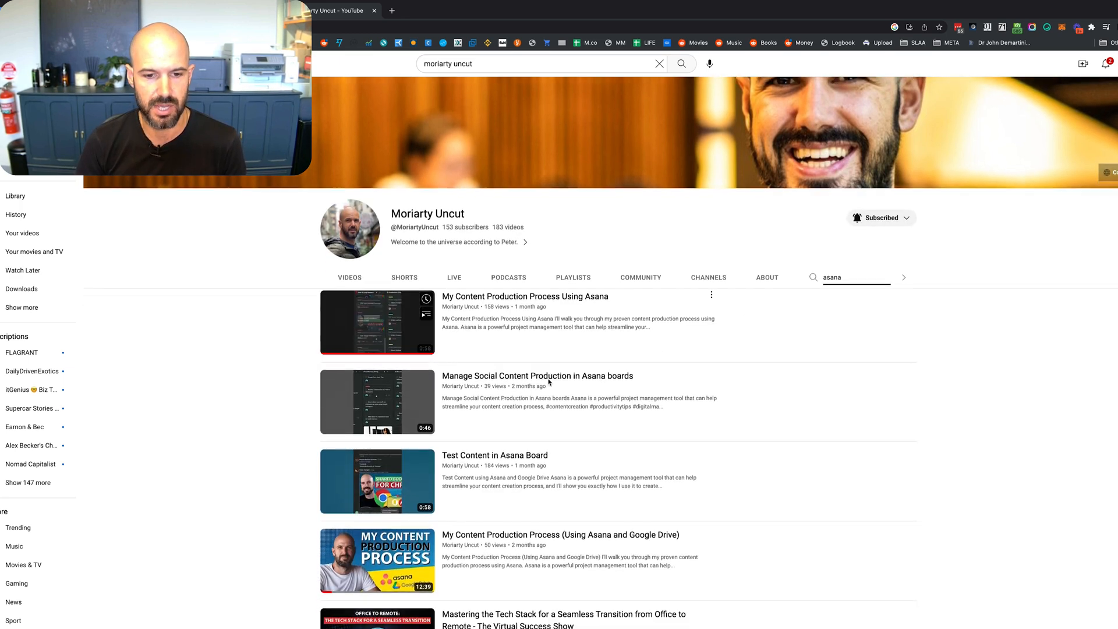
scroll("down", 3)
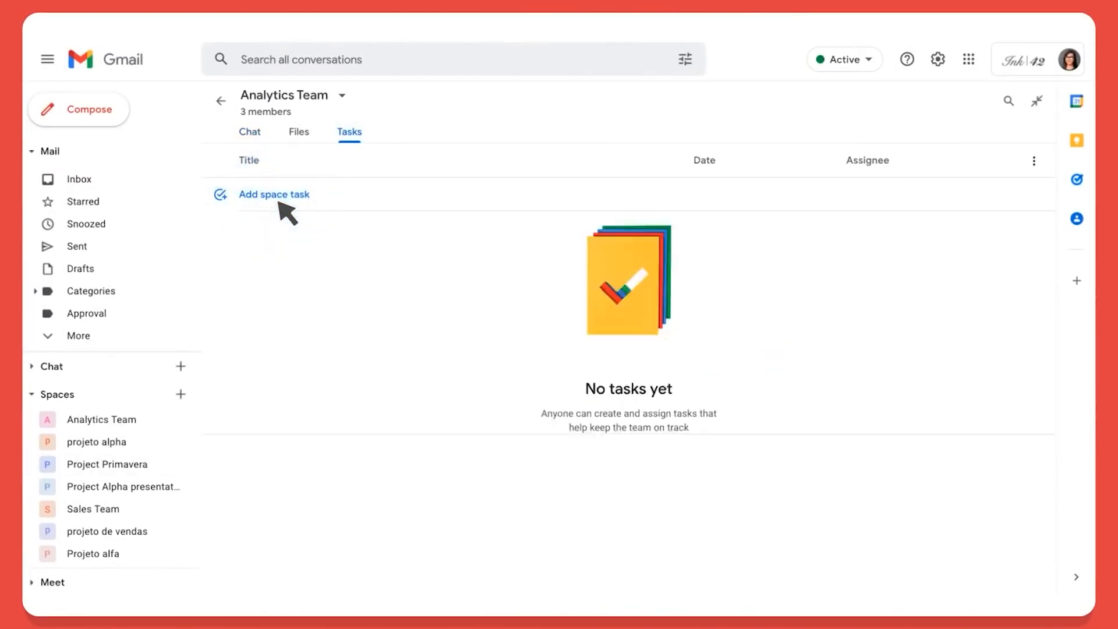
Step: Add the Analytics Team task 'Summarize fashion trends data' due Mar 18, 10:00 AM
type("Summarize fashion trends data 👠")
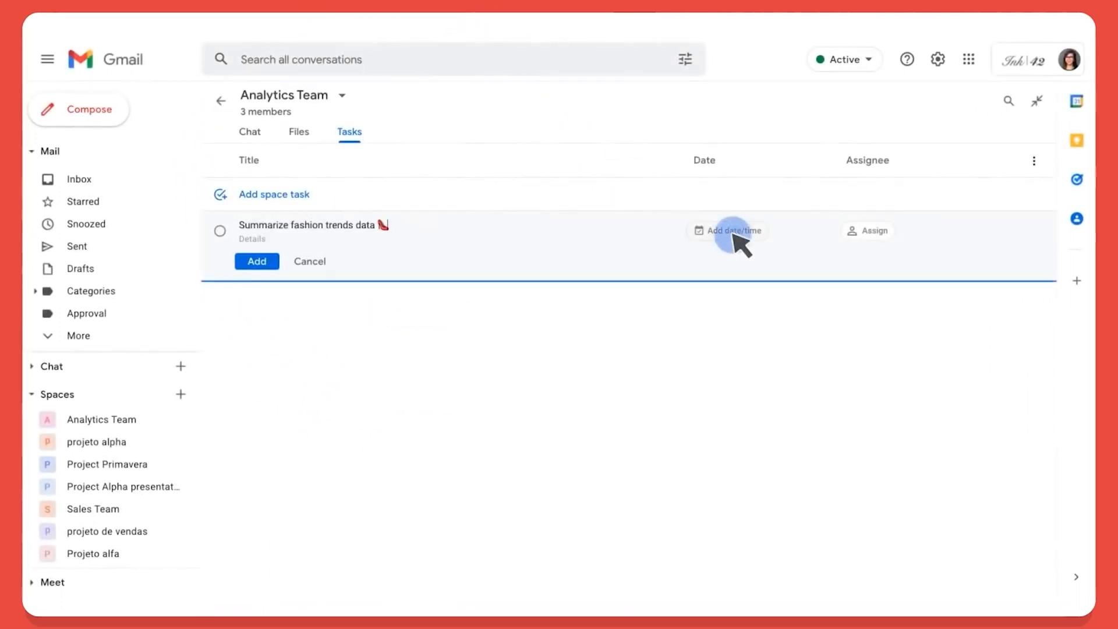
left_click(728, 231)
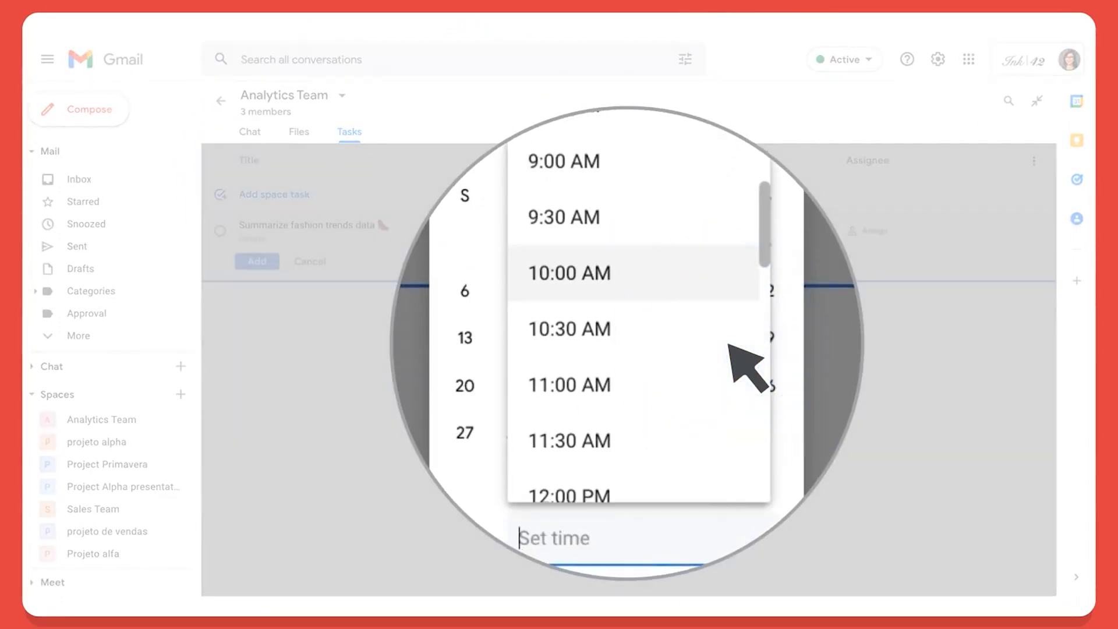
left_click(570, 273)
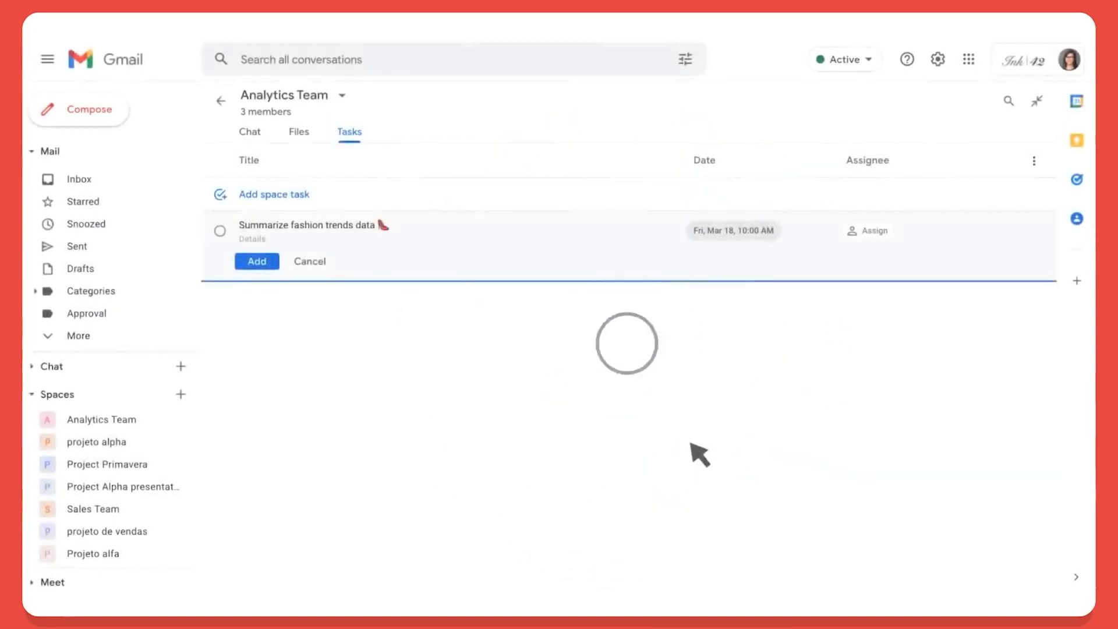
left_click(867, 230)
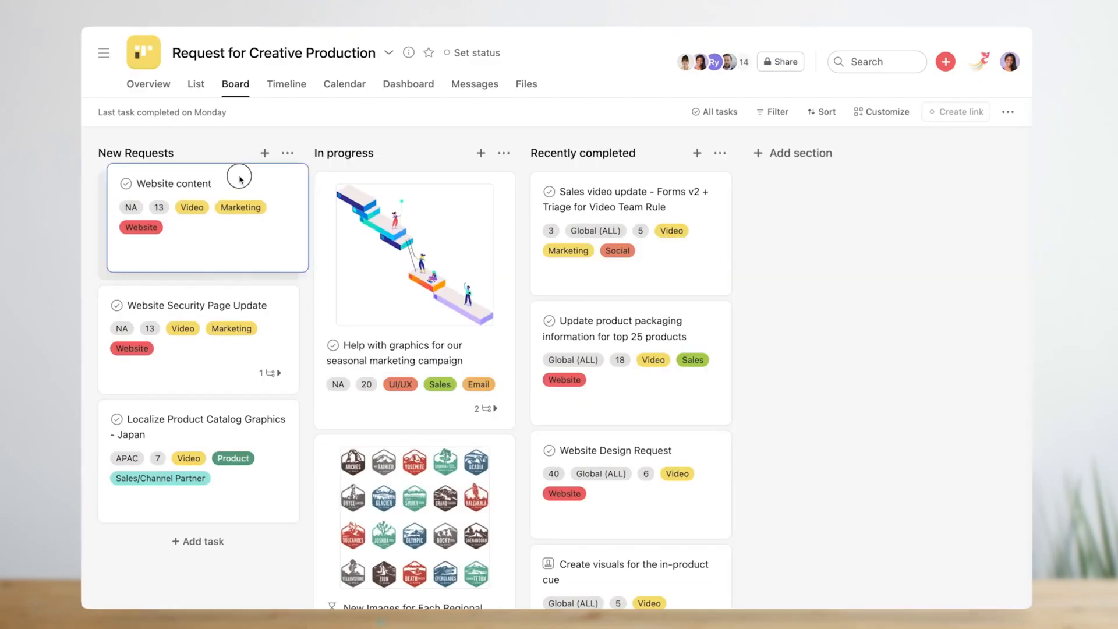
Step: Move the Website content request card, then scroll the Sprint Board's columns to Code Review
left_click_drag(207, 183, 428, 193)
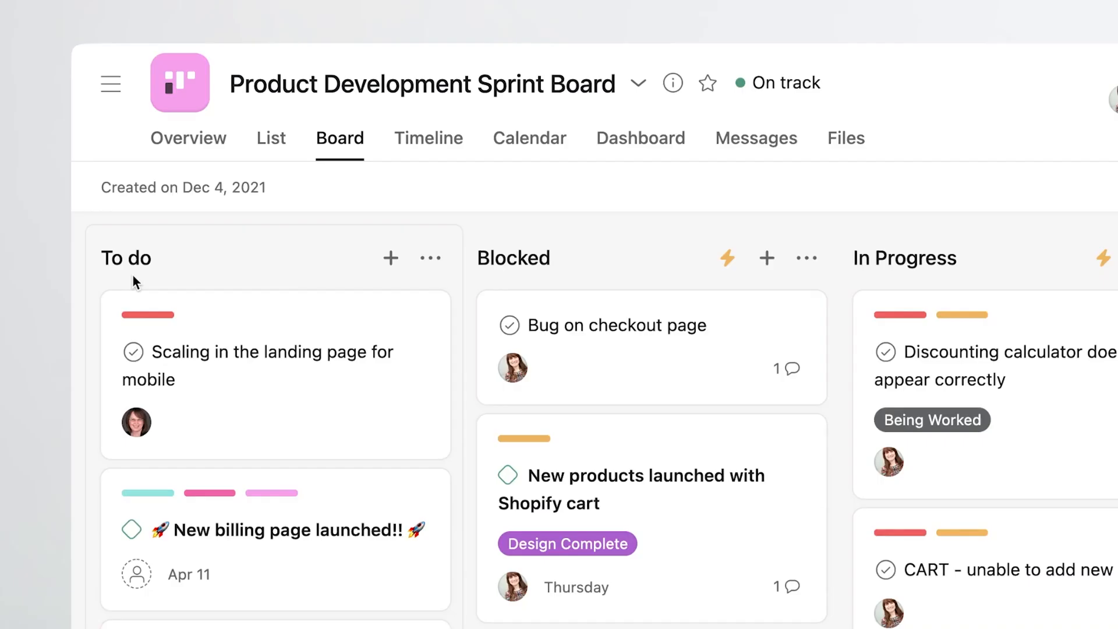
scroll("right", 3)
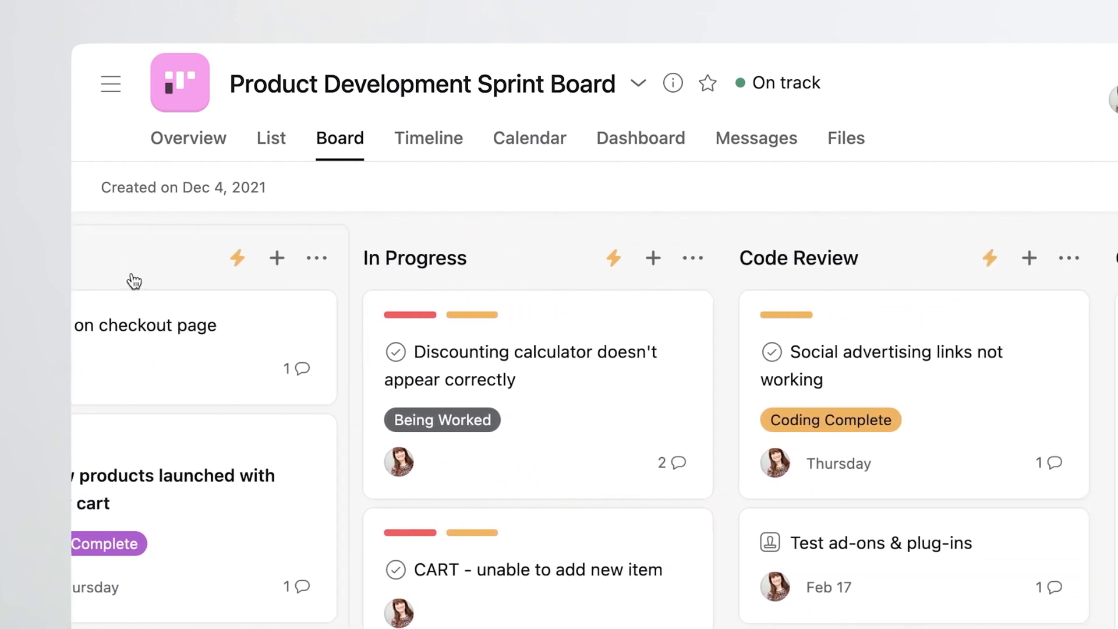
scroll("right", 3)
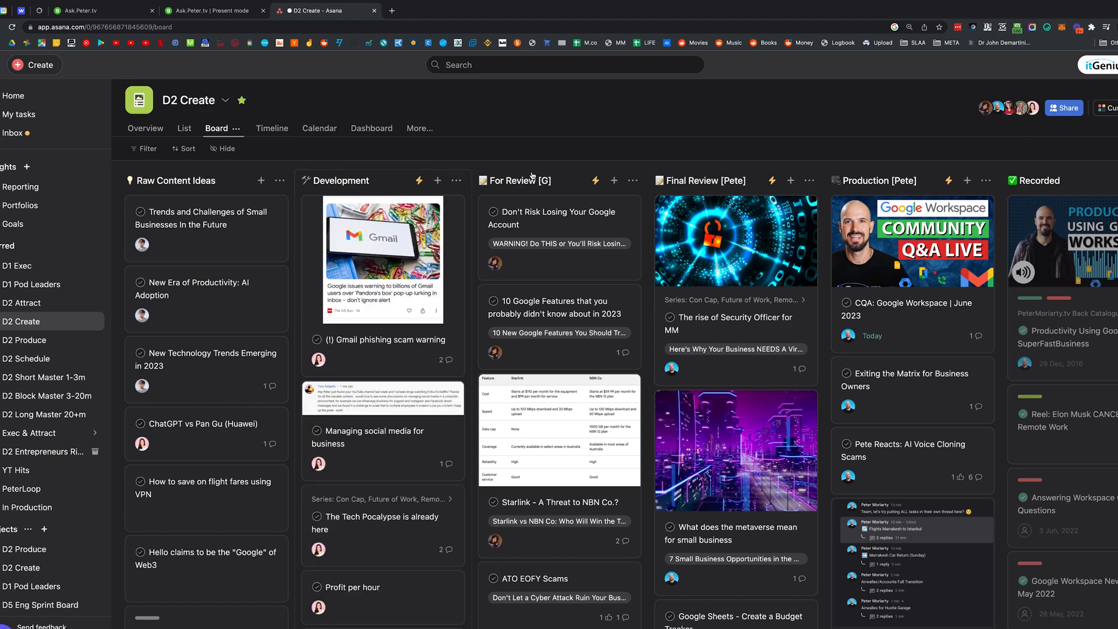
scroll("right", 3)
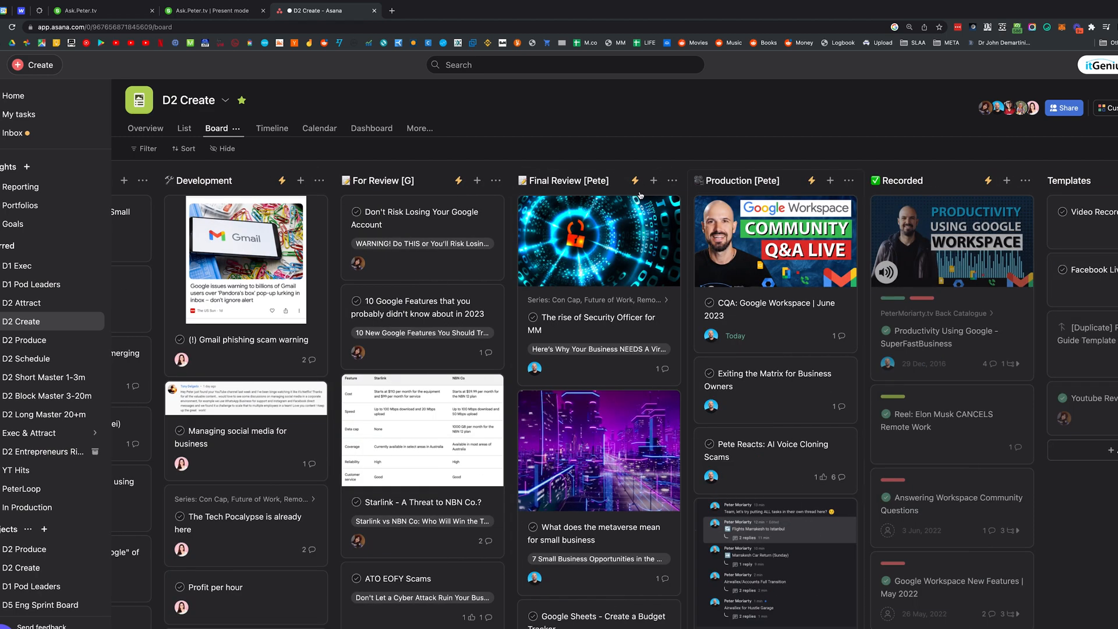
scroll("right", 3)
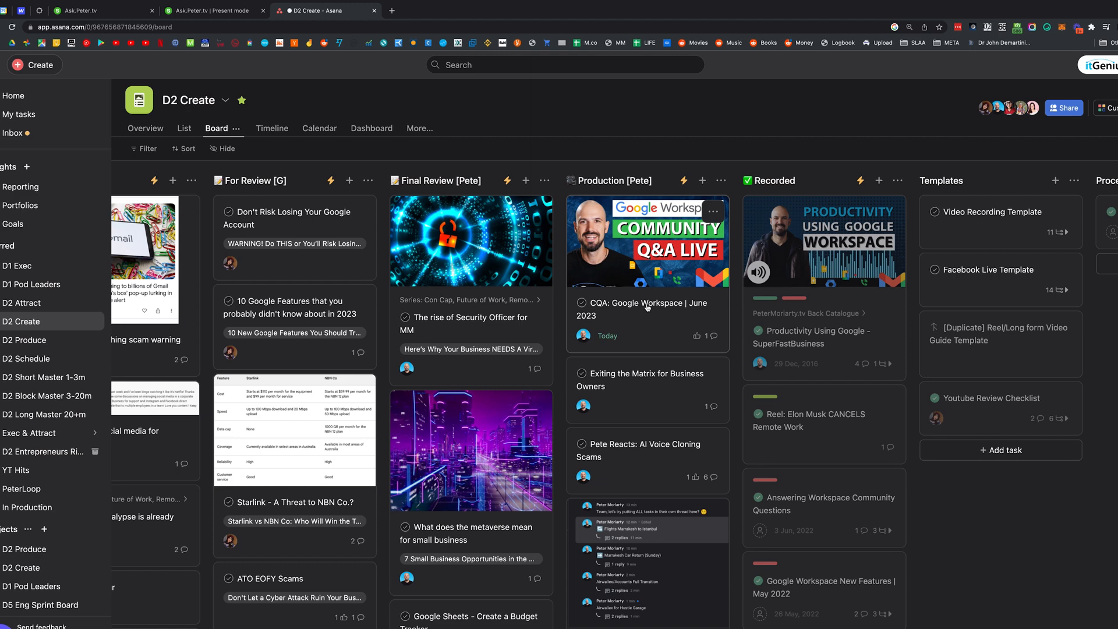
mouse_move(641, 336)
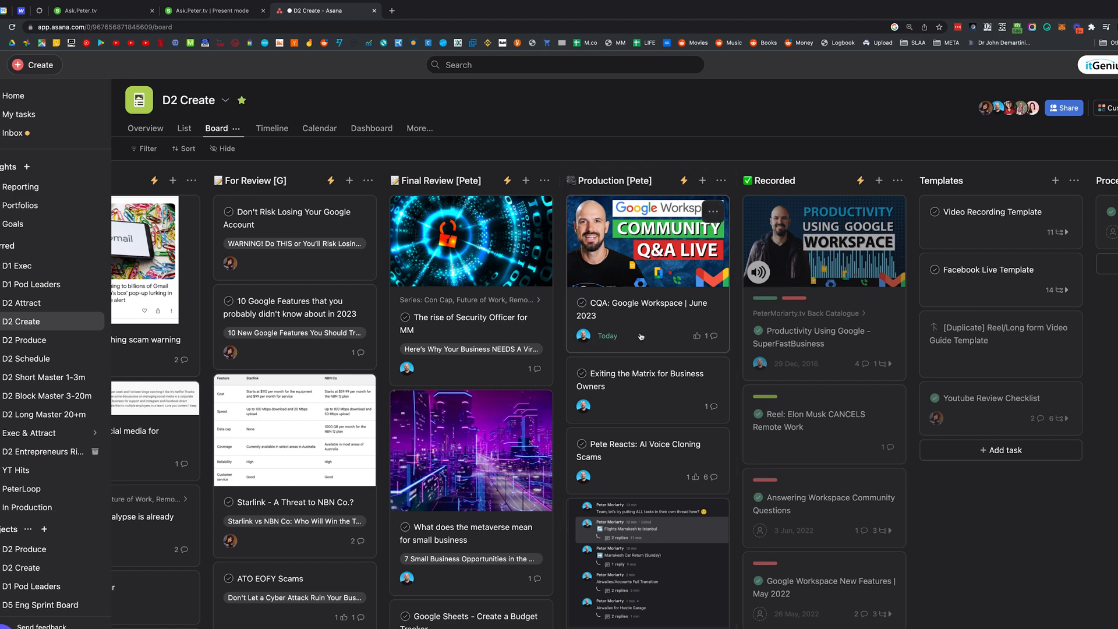
mouse_move(647, 324)
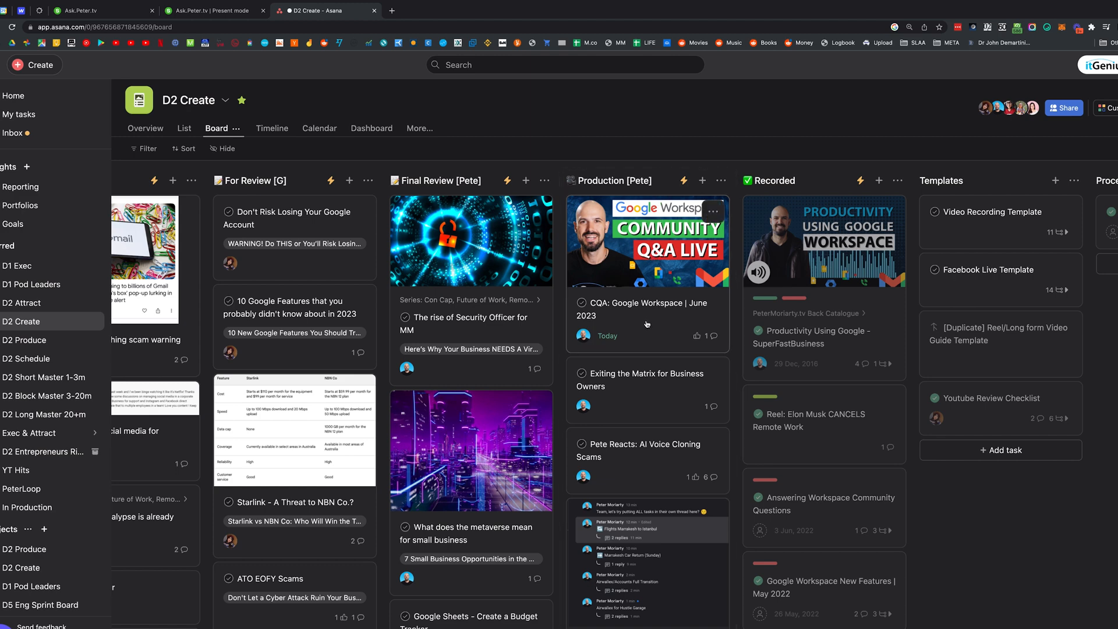
mouse_move(659, 319)
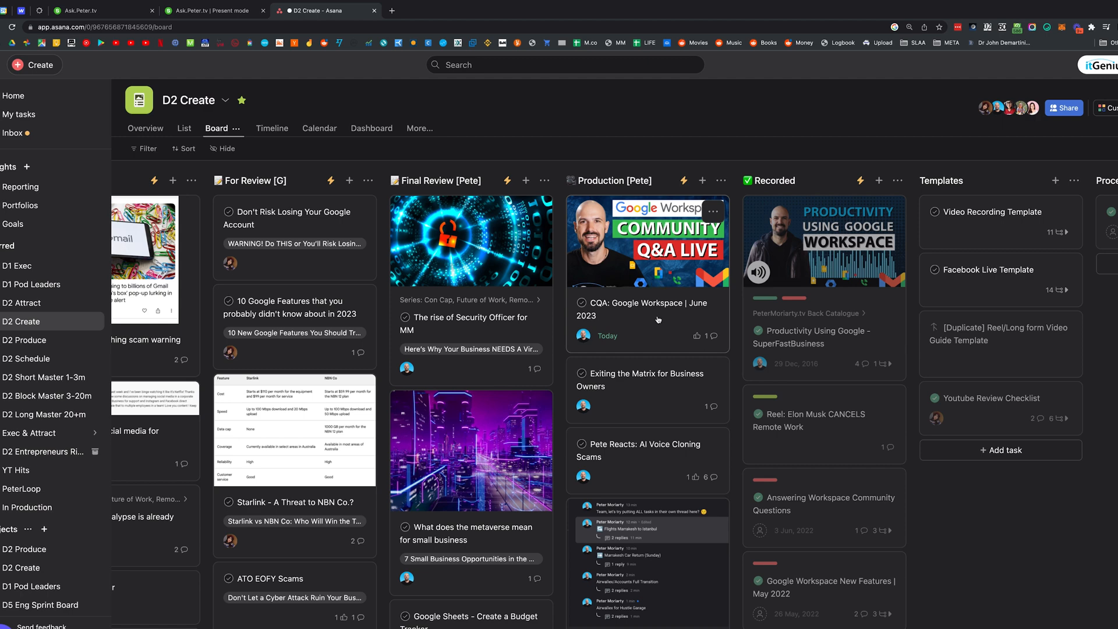
mouse_move(648, 291)
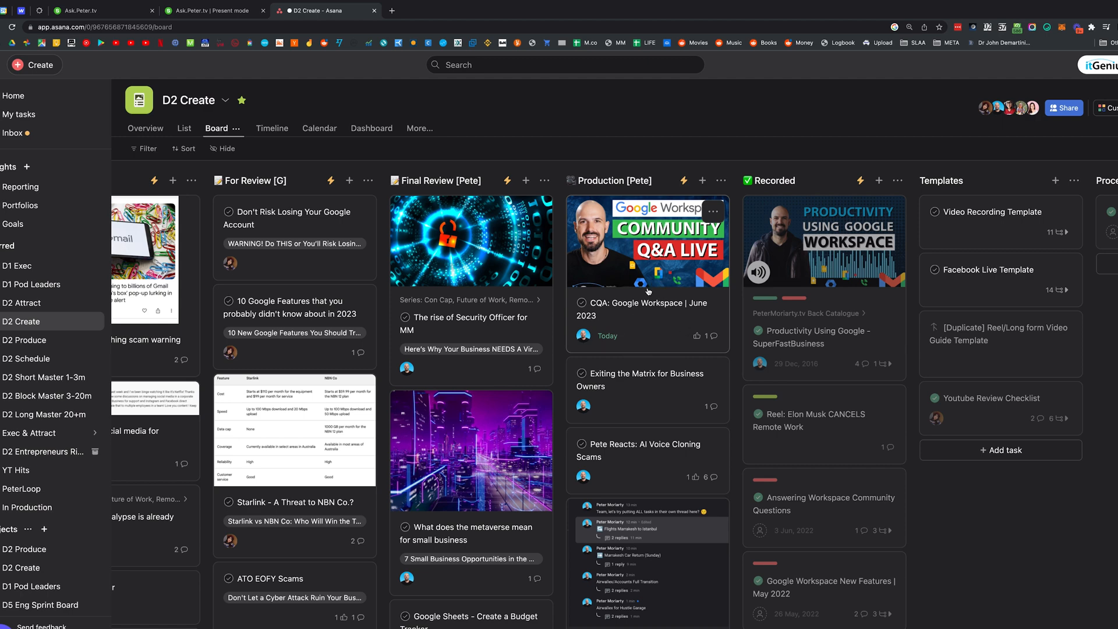
Step: Open the CQA: Google Workspace | June 2023 card from Production [Pete] and scroll its details
left_click(647, 309)
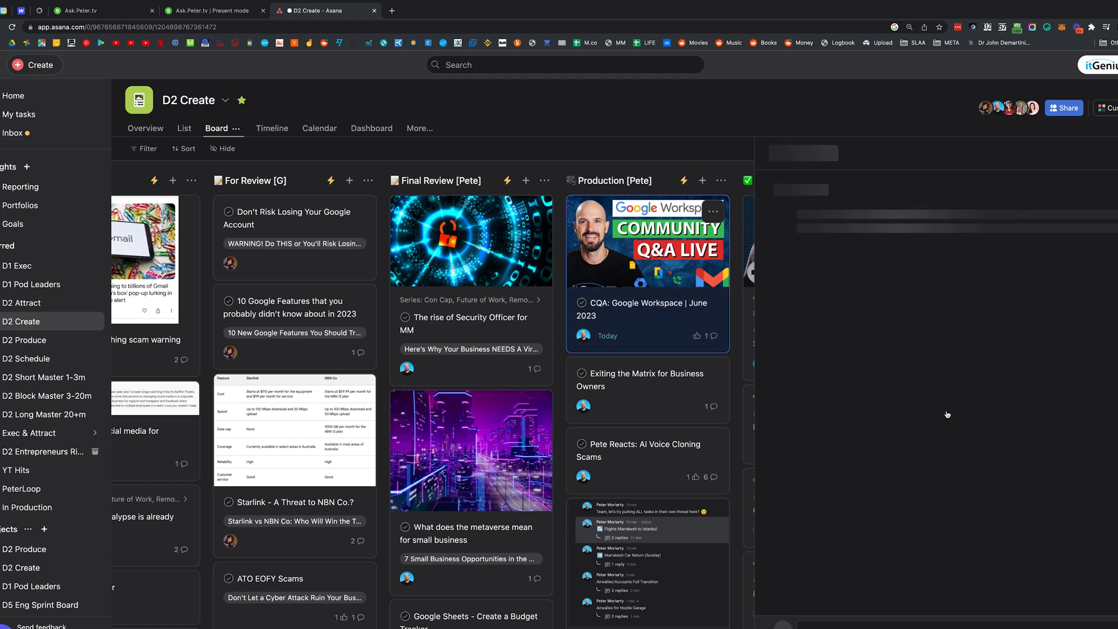
left_click(644, 309)
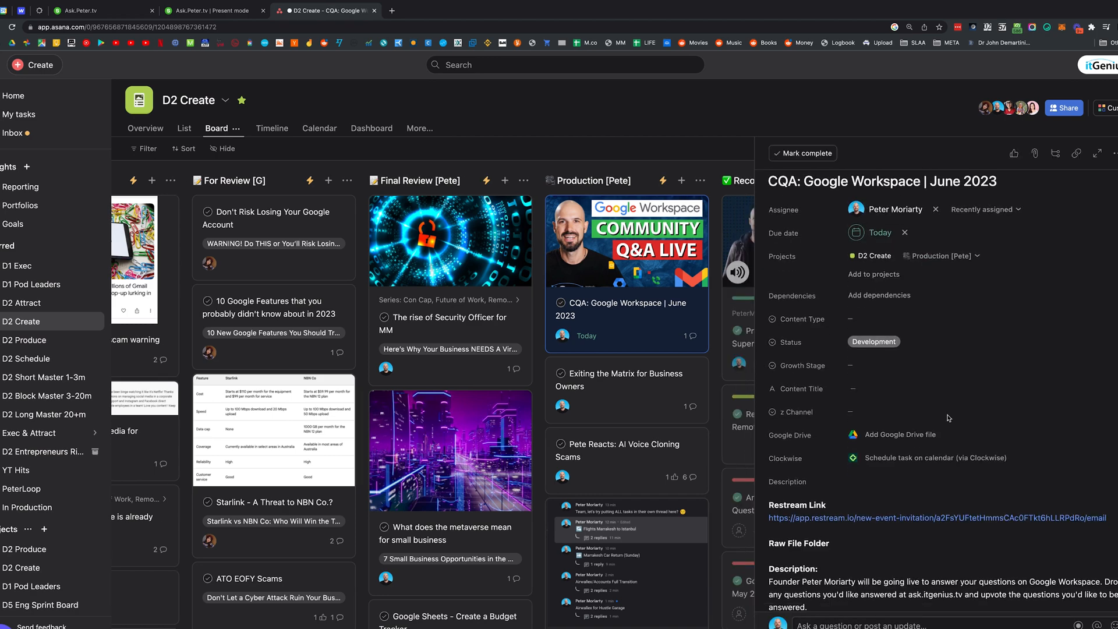
scroll("down", 3)
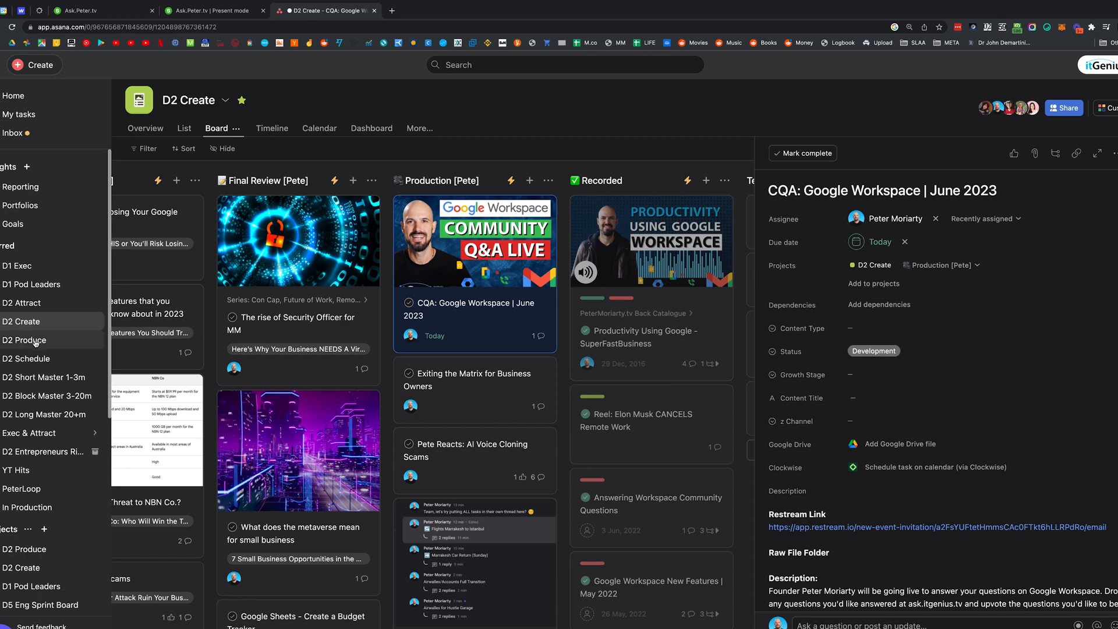
Step: Open D2 Produce and scroll across its columns to Publishing and Published/Complete
left_click(25, 340)
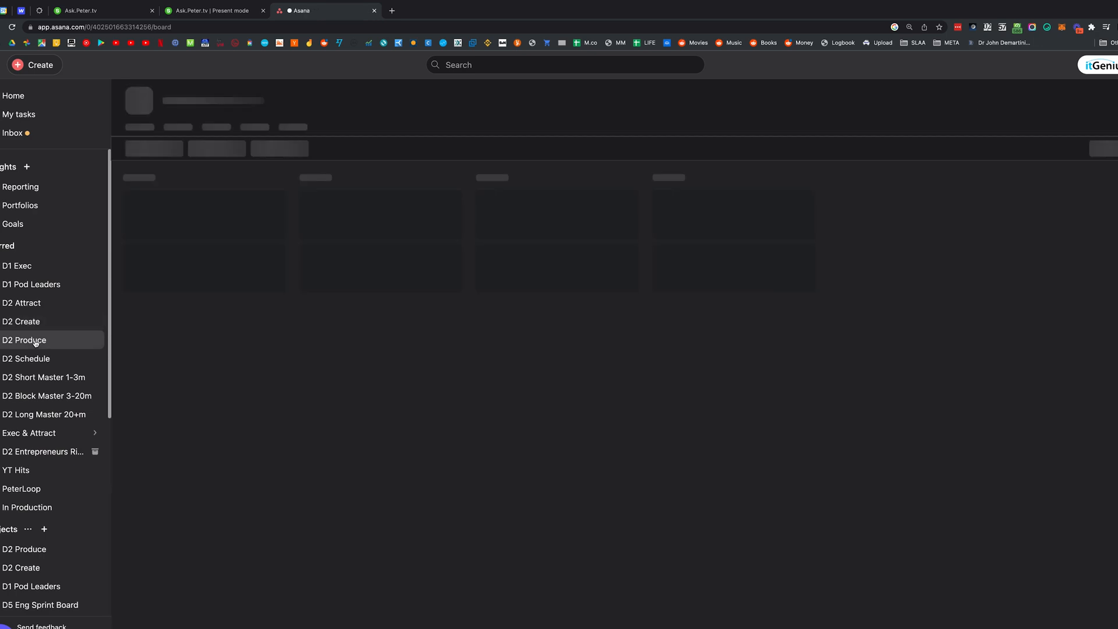
left_click(24, 340)
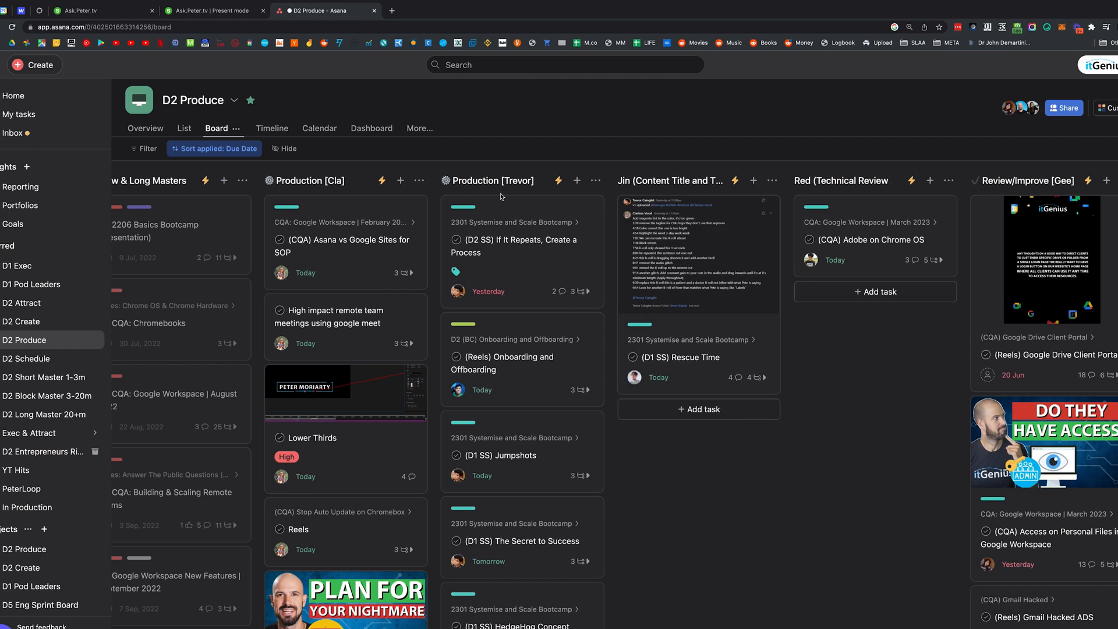
scroll("right", 3)
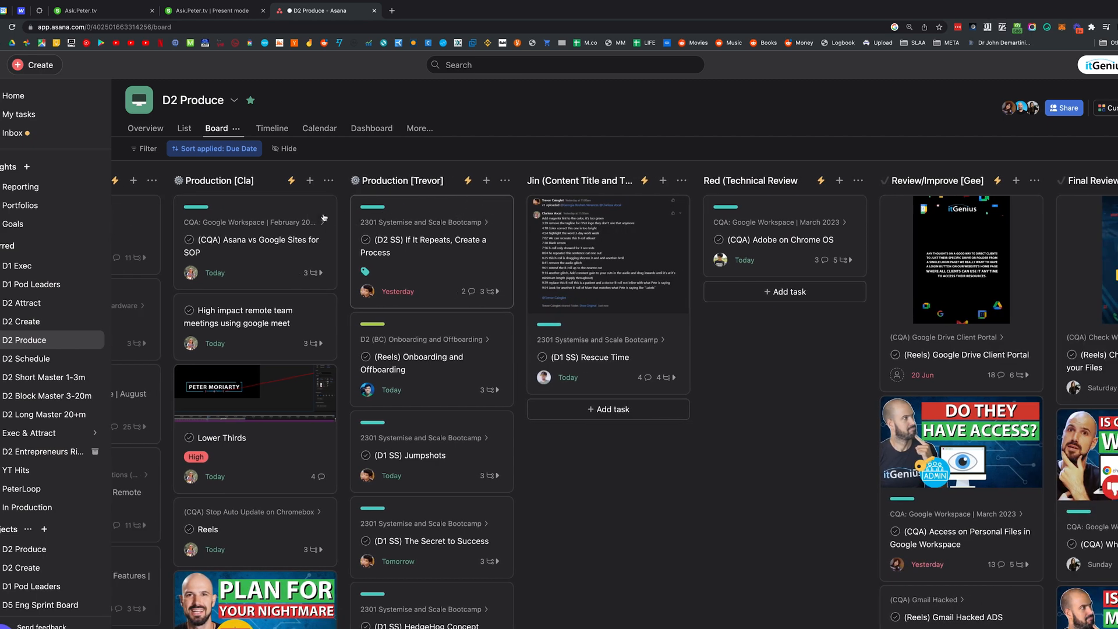
scroll("right", 3)
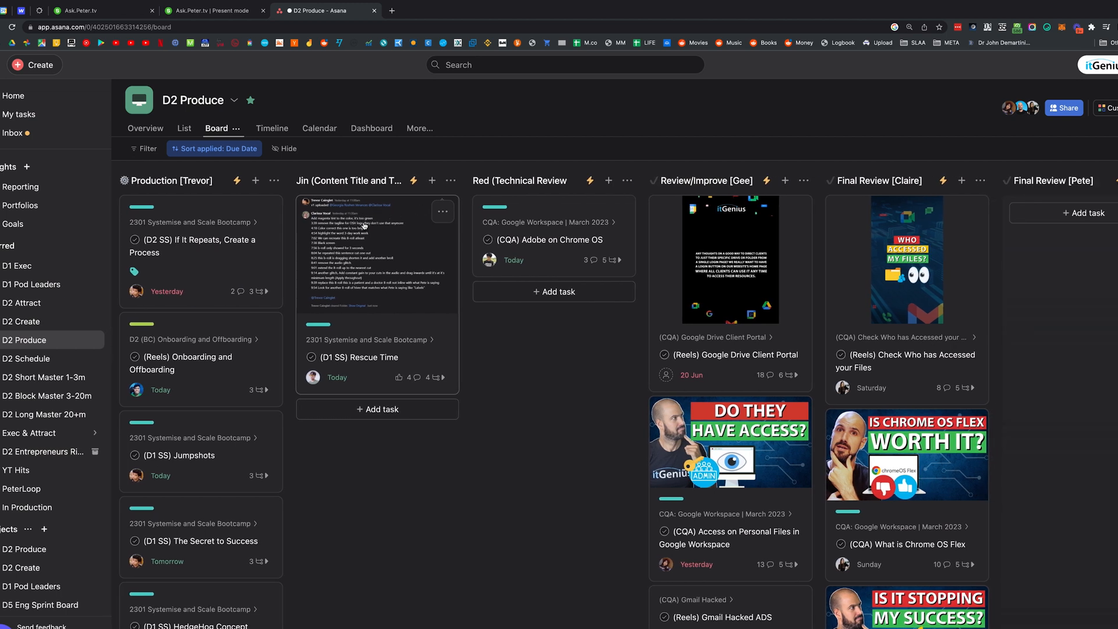
mouse_move(379, 224)
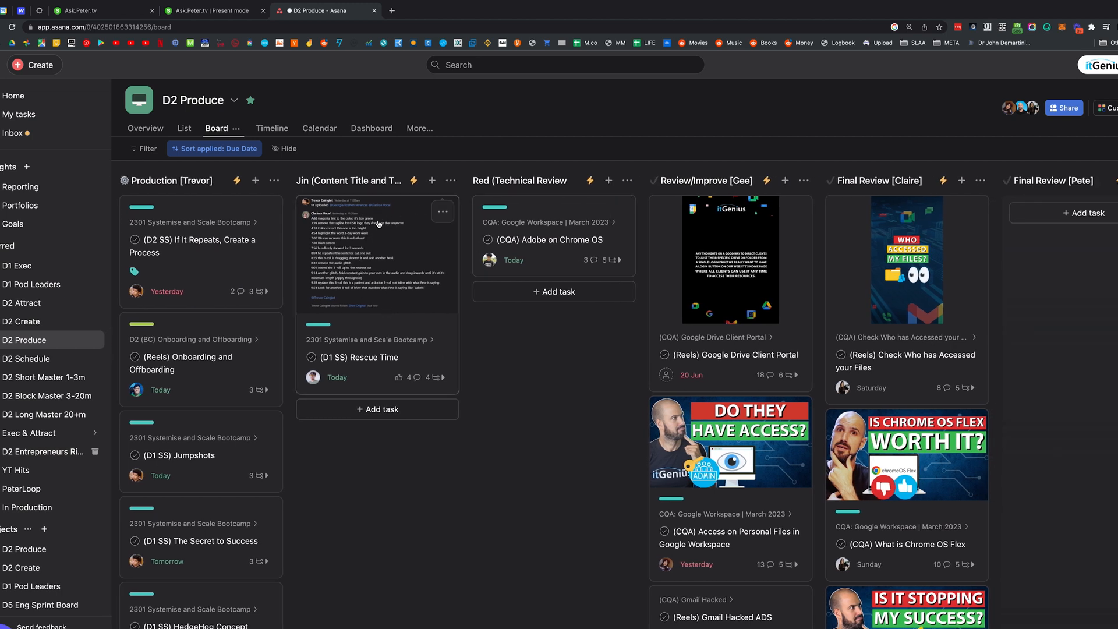
mouse_move(387, 227)
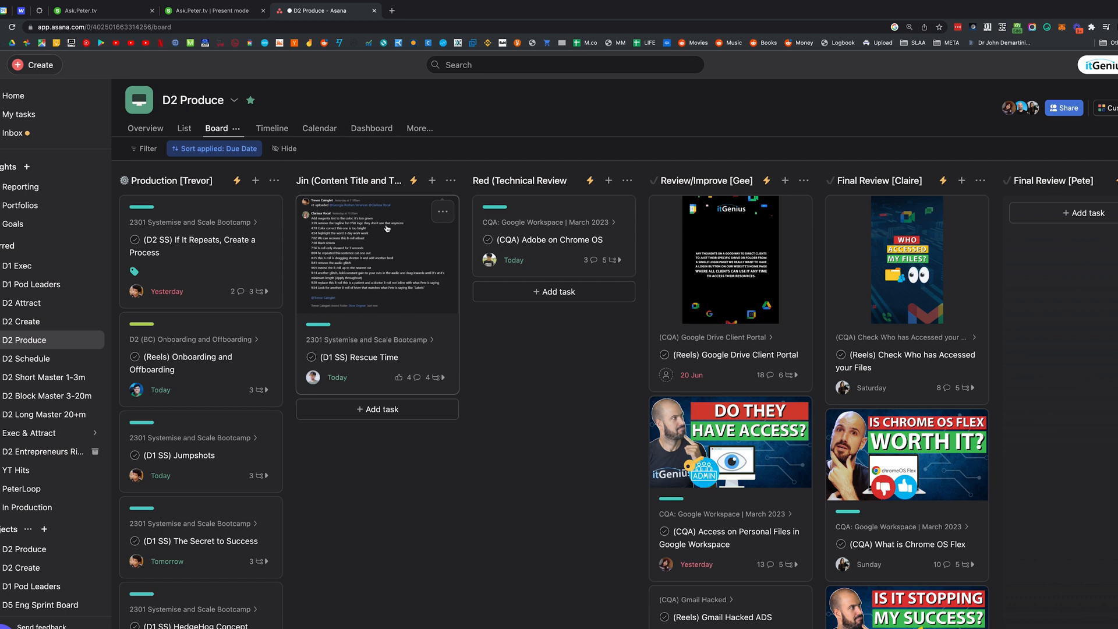
scroll("right", 3)
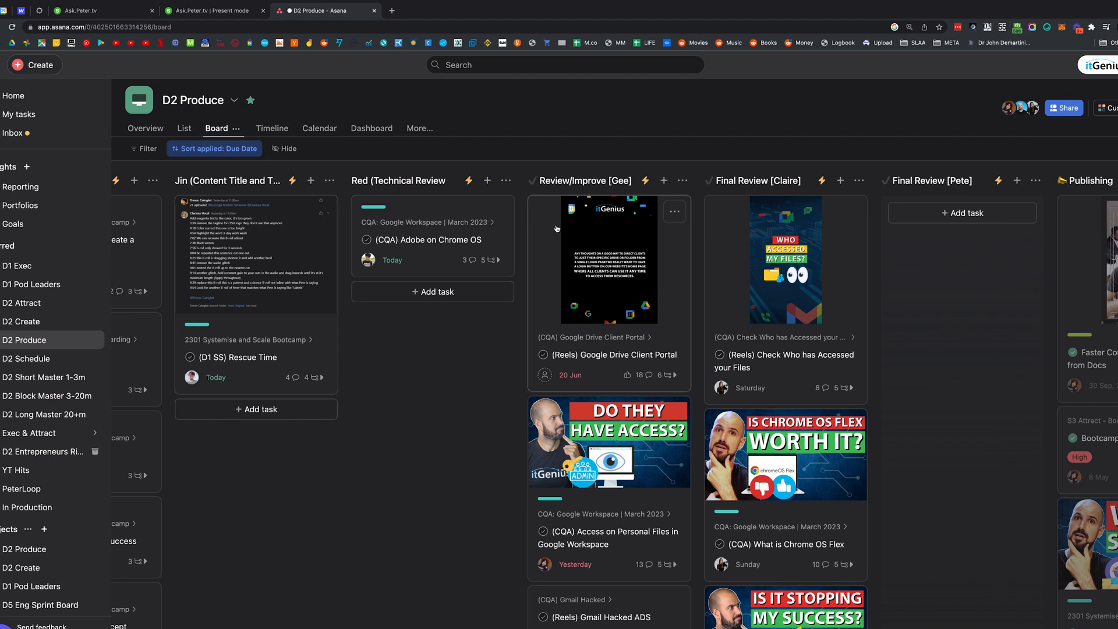
scroll("right", 3)
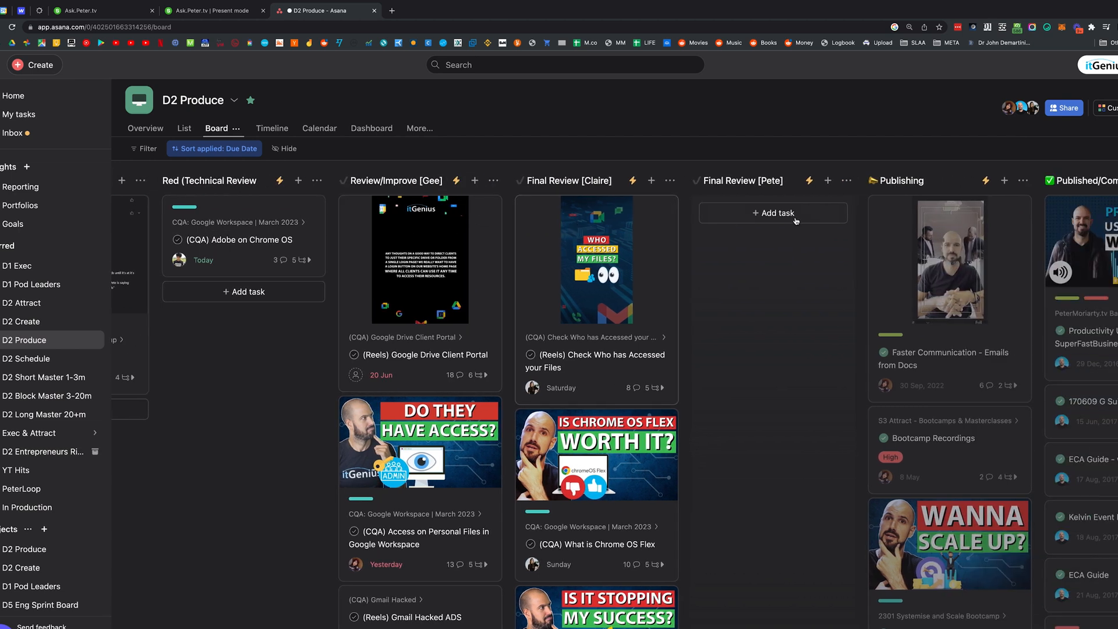
mouse_move(789, 202)
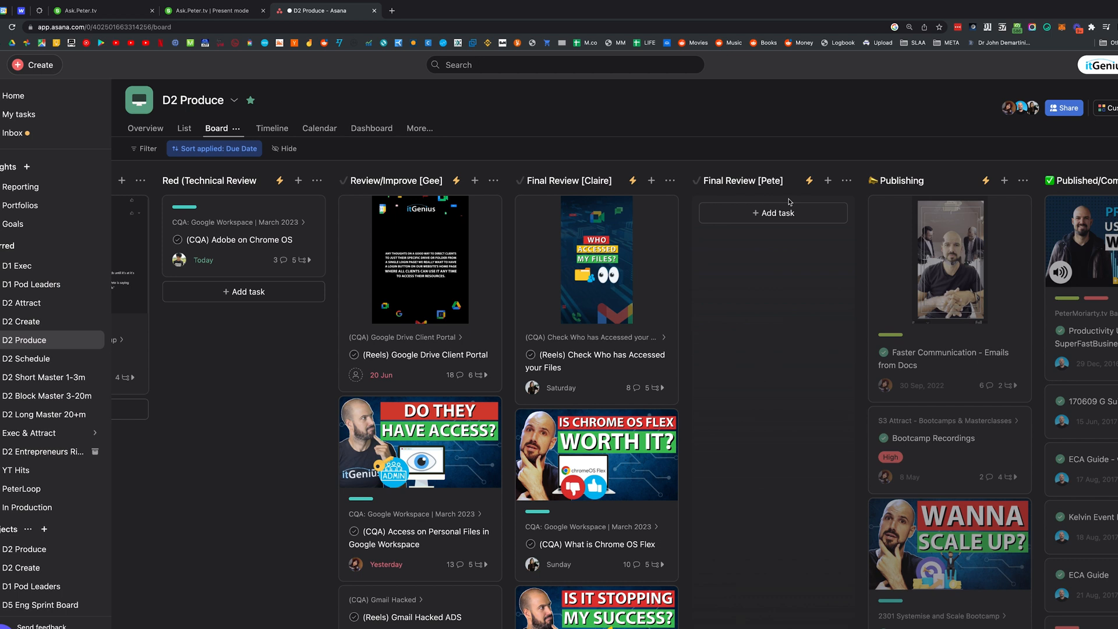
scroll("right", 3)
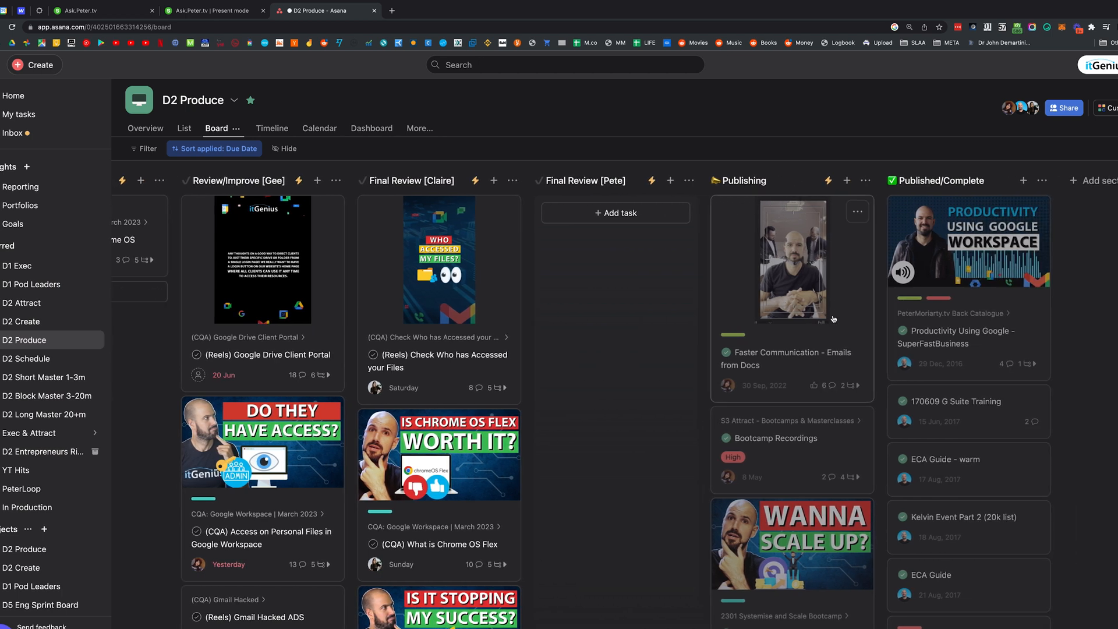
mouse_move(943, 285)
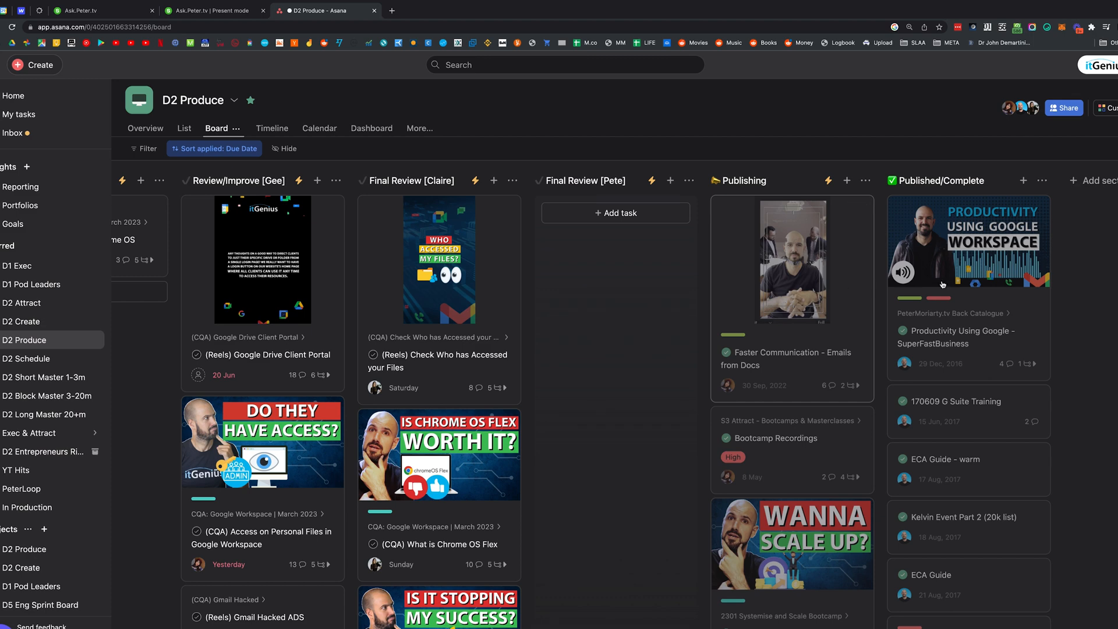